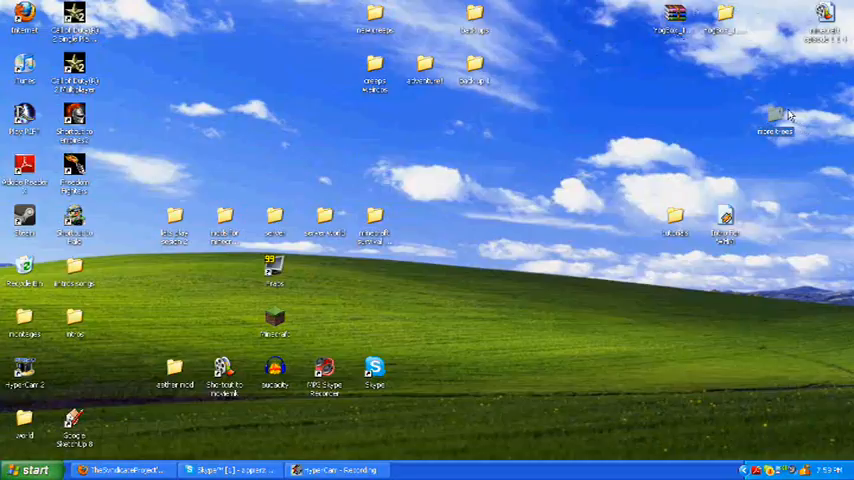
Open the TooManyItems zip from 'mods for minecraft server' in WinRAR, then close Explorer.
{"action": "double_click", "coordinate": [787, 107]}
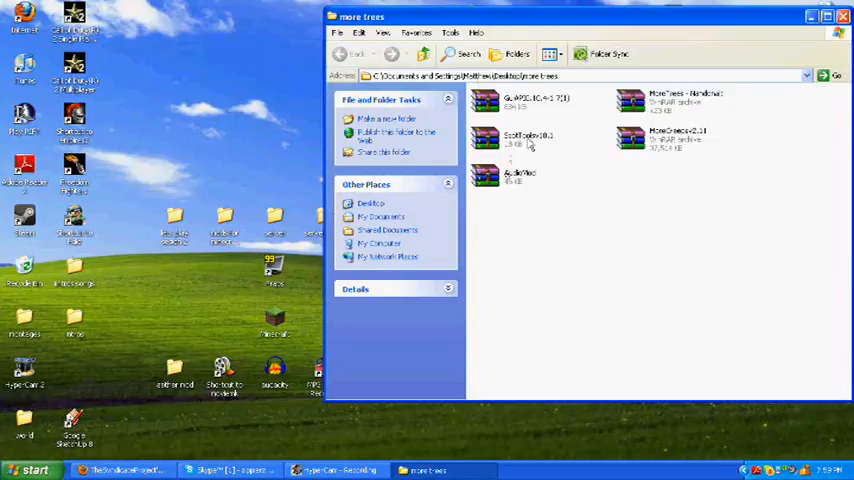
{"action": "left_click", "coordinate": [839, 17]}
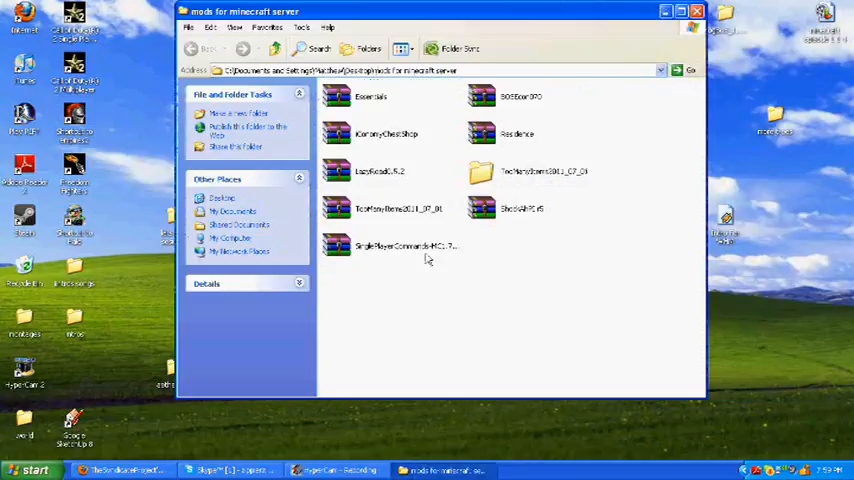
{"action": "left_click", "coordinate": [395, 208]}
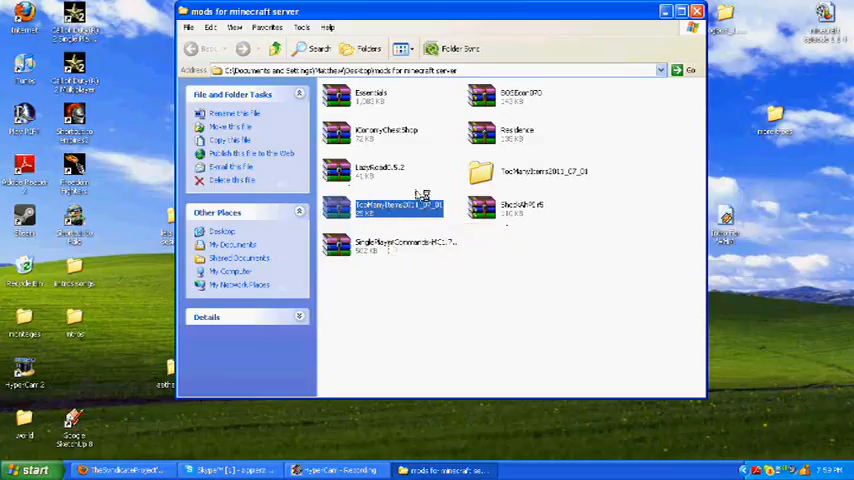
{"action": "double_click", "coordinate": [383, 207]}
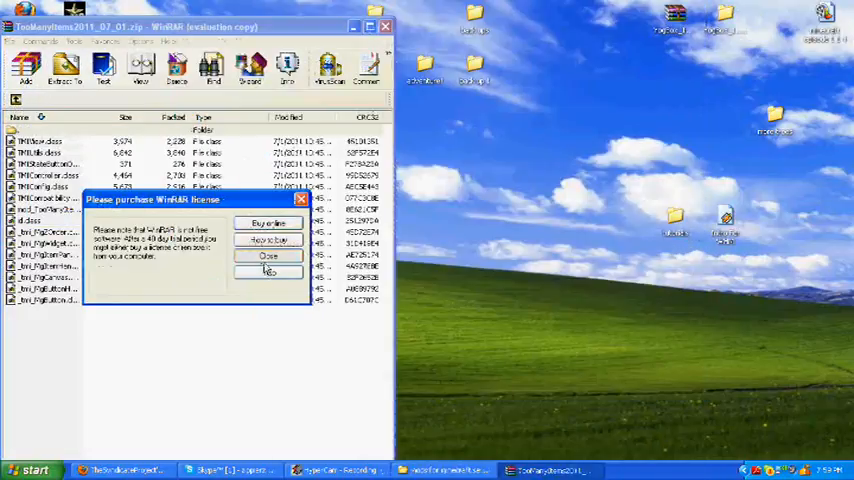
{"action": "left_click", "coordinate": [268, 256]}
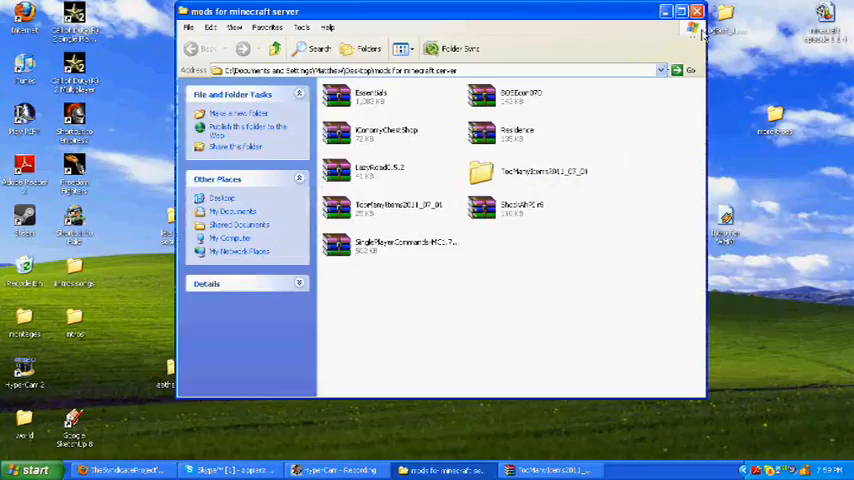
{"action": "left_click", "coordinate": [696, 11]}
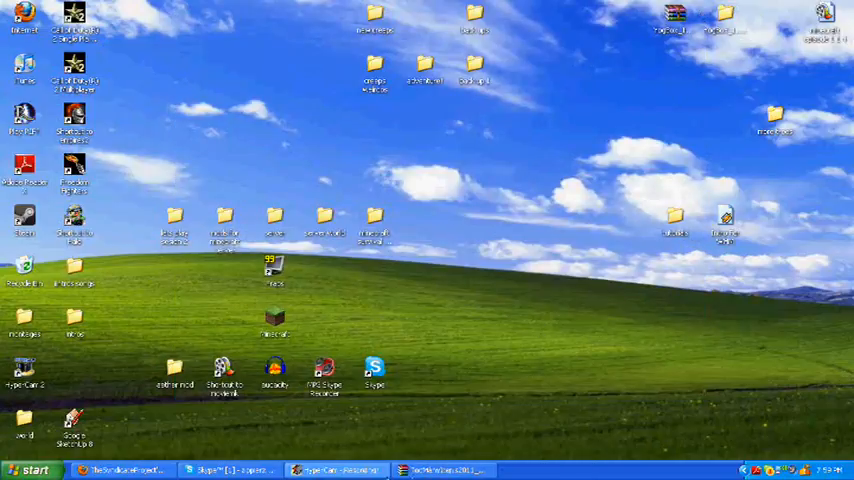
Run %appdata% from the Start menu to reach the Application Data folder.
{"action": "left_click", "coordinate": [29, 466]}
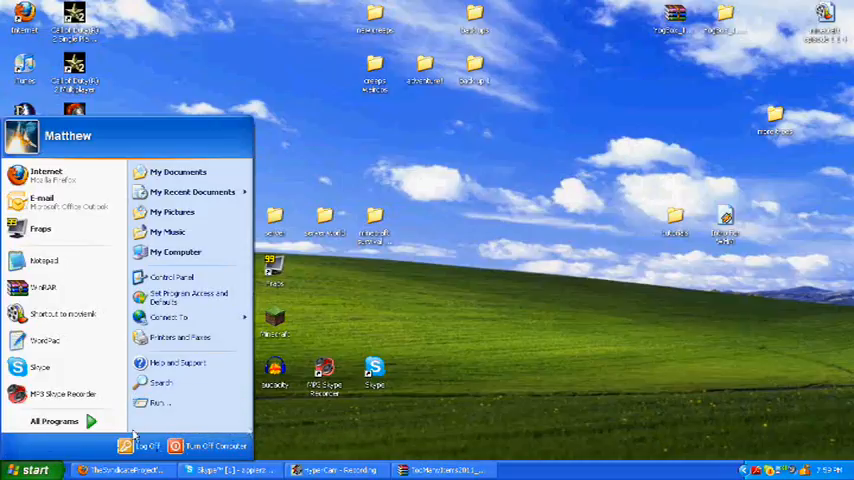
{"action": "left_click", "coordinate": [161, 404]}
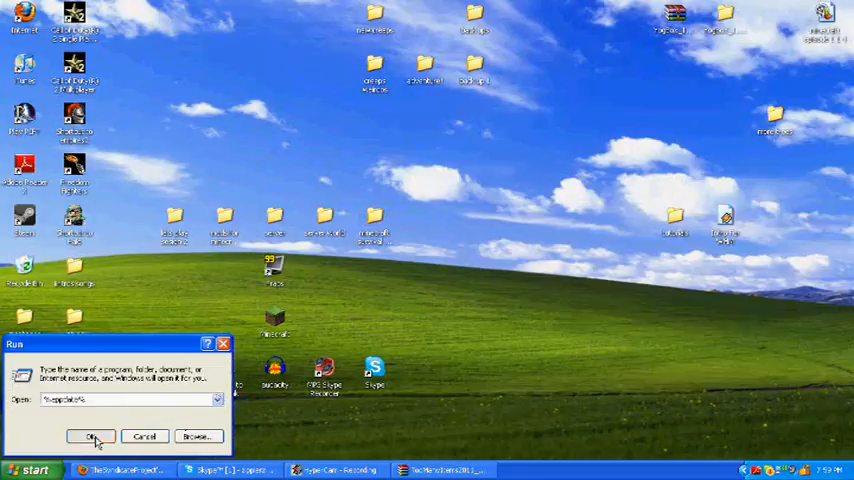
{"action": "left_click", "coordinate": [90, 433]}
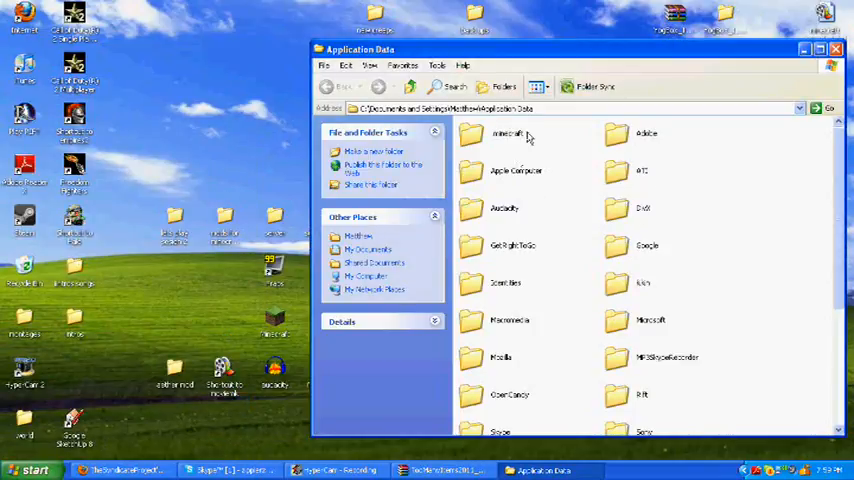
Open minecraft.jar from .minecraft\bin with WinRAR archiver.
{"action": "double_click", "coordinate": [502, 135]}
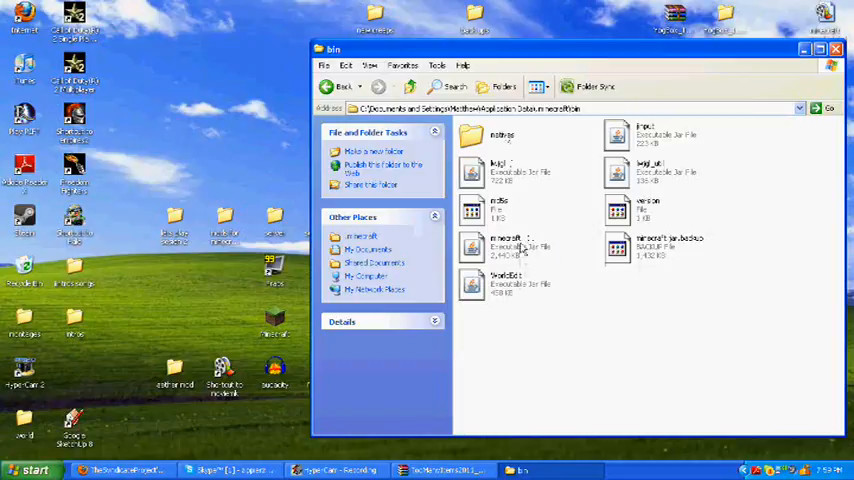
{"action": "left_click", "coordinate": [505, 245]}
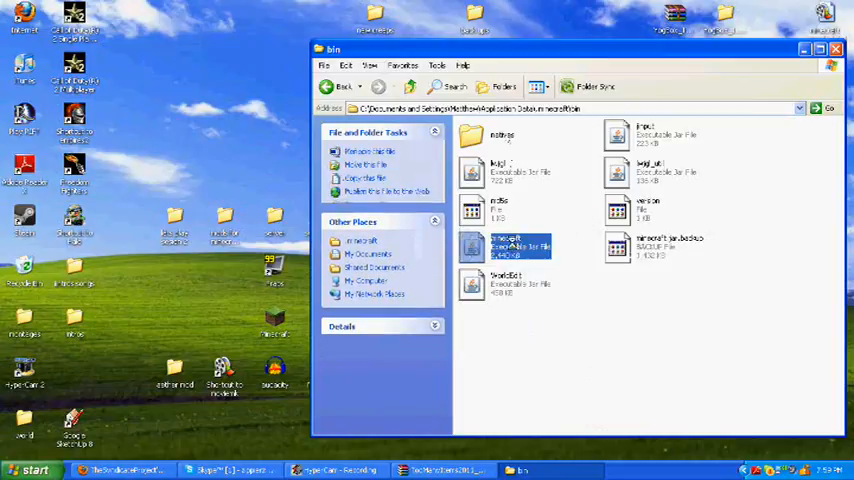
{"action": "right_click", "coordinate": [505, 247]}
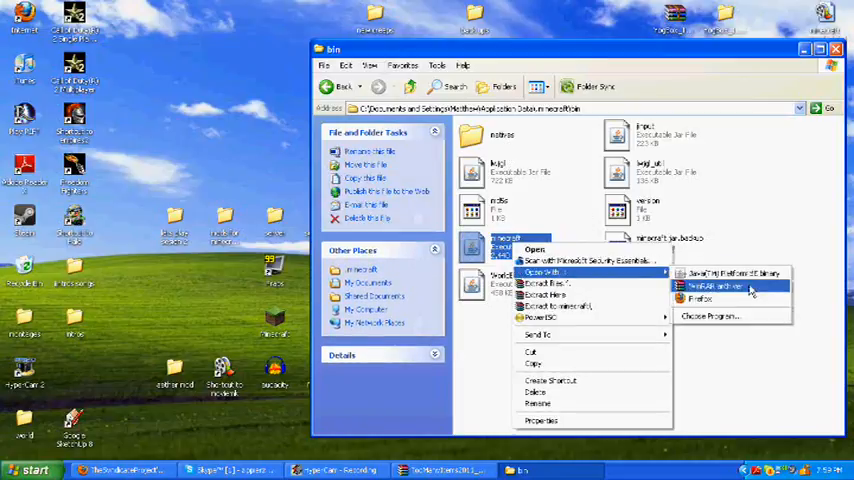
{"action": "left_click", "coordinate": [712, 288]}
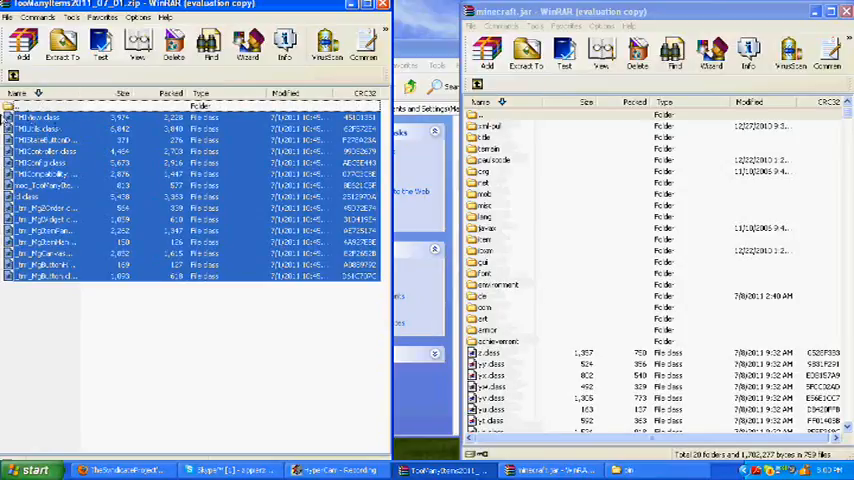
{"action": "mouse_move", "coordinate": [155, 237]}
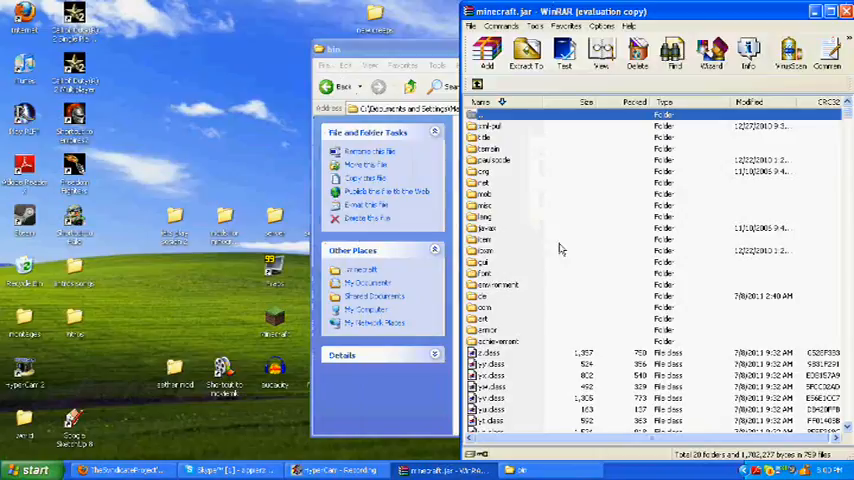
Close the minecraft.jar WinRAR window once the TooManyItems files are copied in.
{"action": "left_click", "coordinate": [490, 228]}
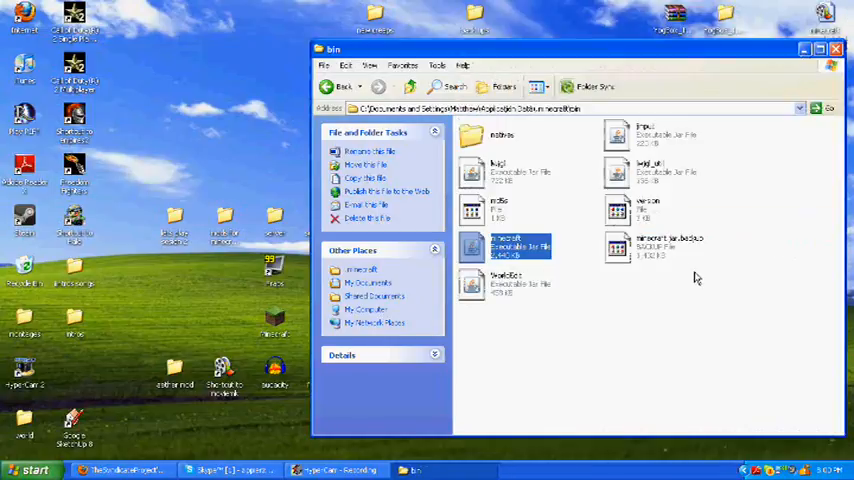
Launch Minecraft and reach the Singleplayer Select World screen.
{"action": "left_click", "coordinate": [833, 46]}
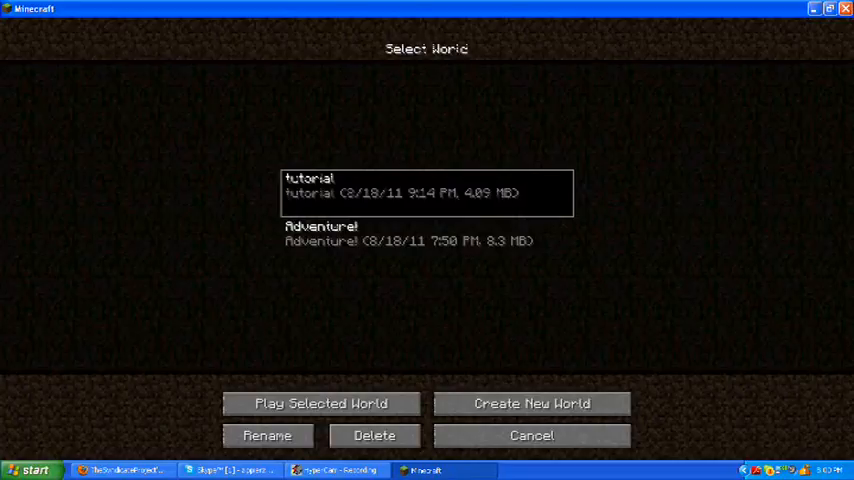
Load a test world and enter the /fly command in chat.
{"action": "left_click", "coordinate": [321, 402]}
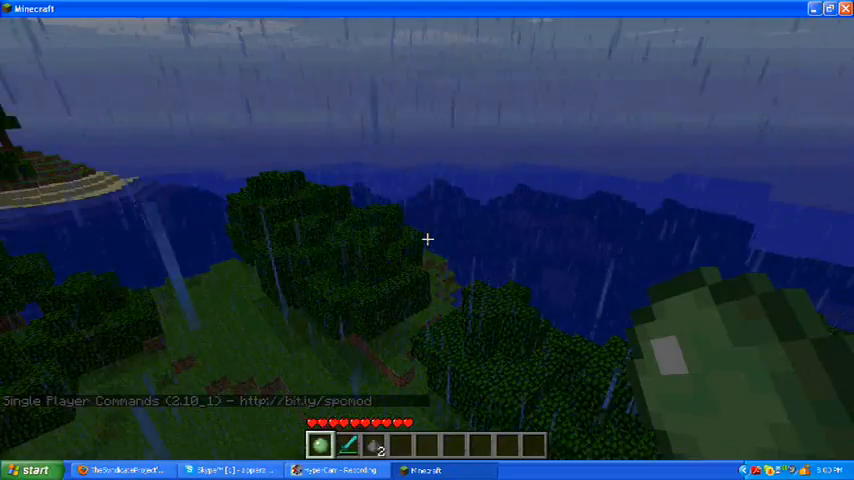
{"action": "key", "text": "e"}
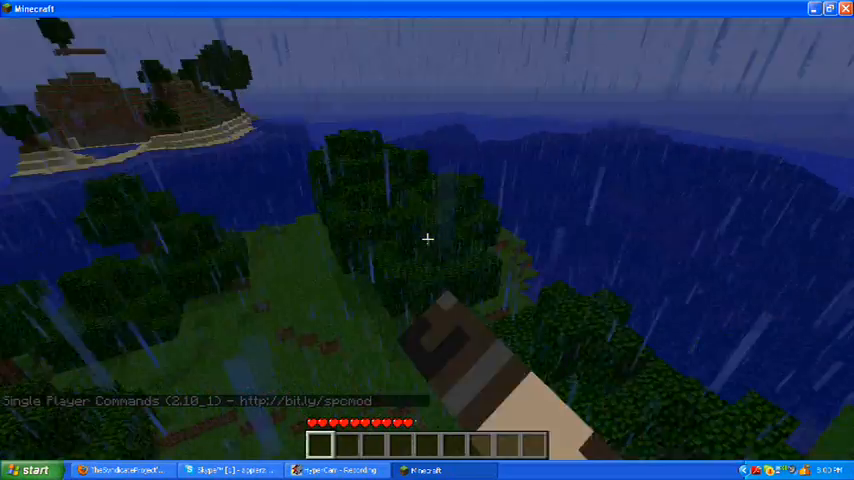
{"action": "key", "text": "e"}
{"action": "type", "text": "/"}
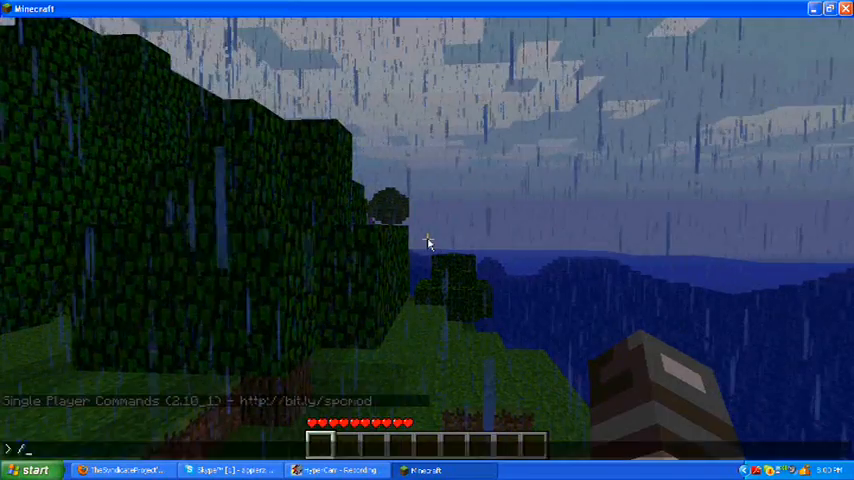
{"action": "type", "text": "fly"}
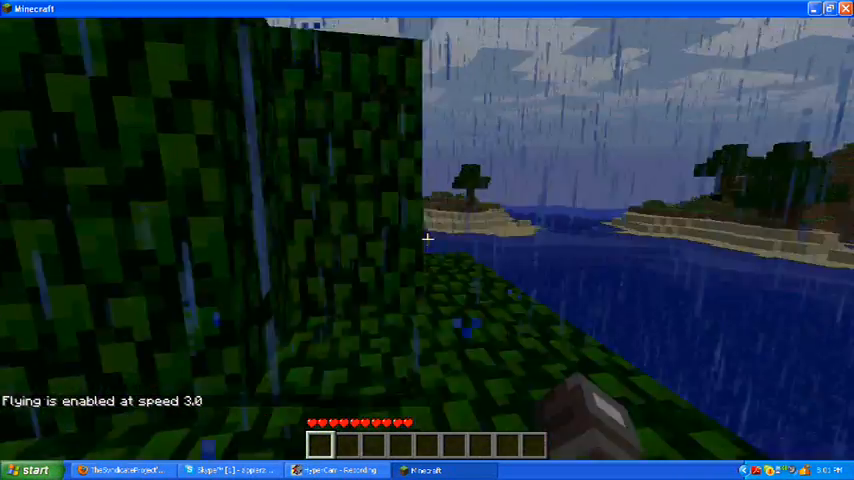
{"action": "mouse_move", "coordinate": [427, 238]}
{"action": "type", "text": "/spawn"}
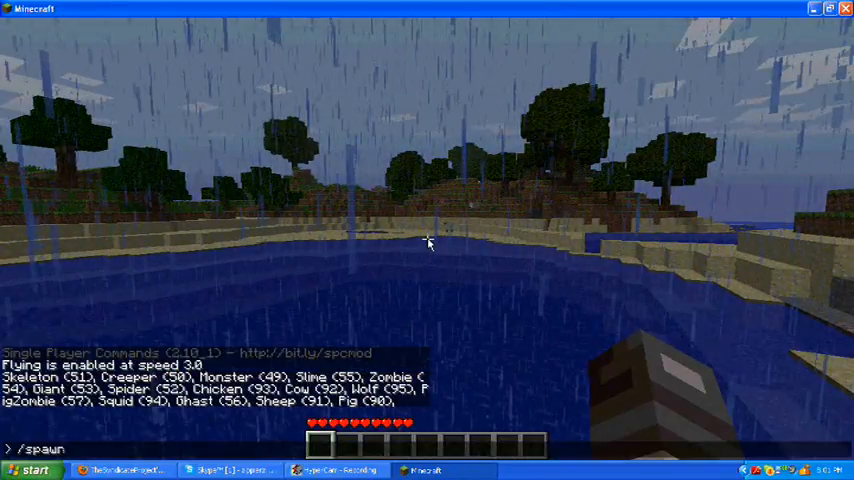
Enter /spawn ghast commands in chat to fill the sky with ghasts.
{"action": "type", "text": "0"}
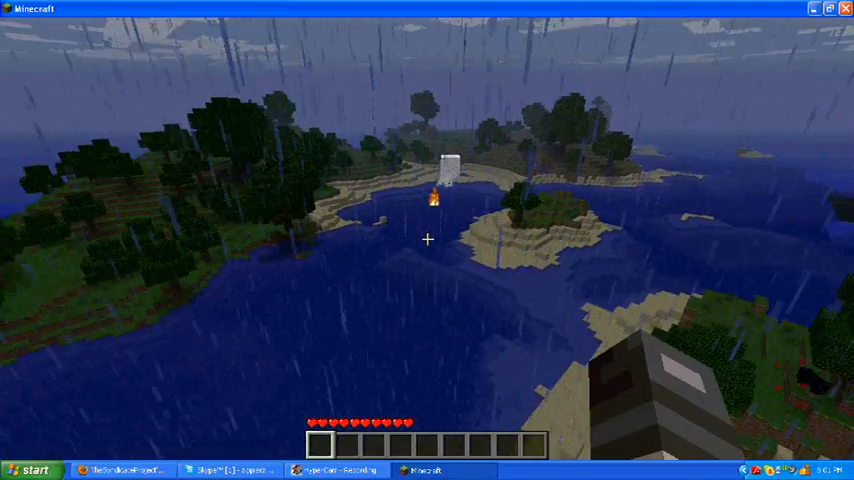
{"action": "key", "text": "e"}
{"action": "type", "text": "/spawn"}
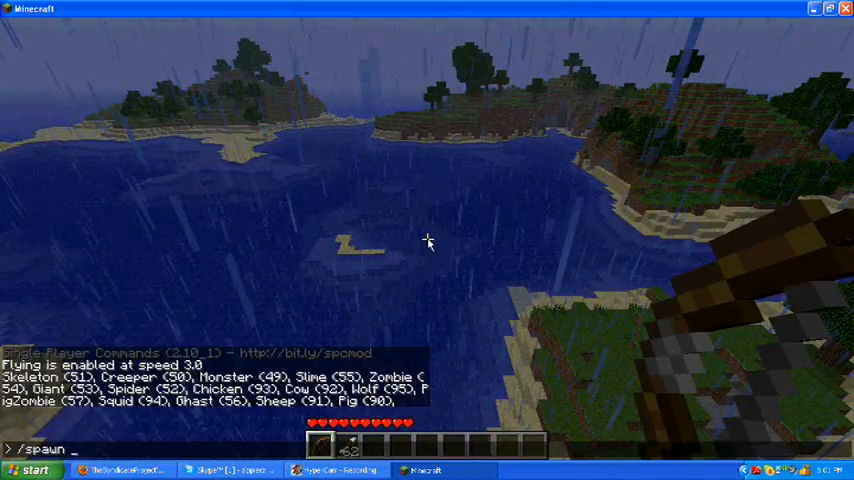
{"action": "type", "text": "ghat"}
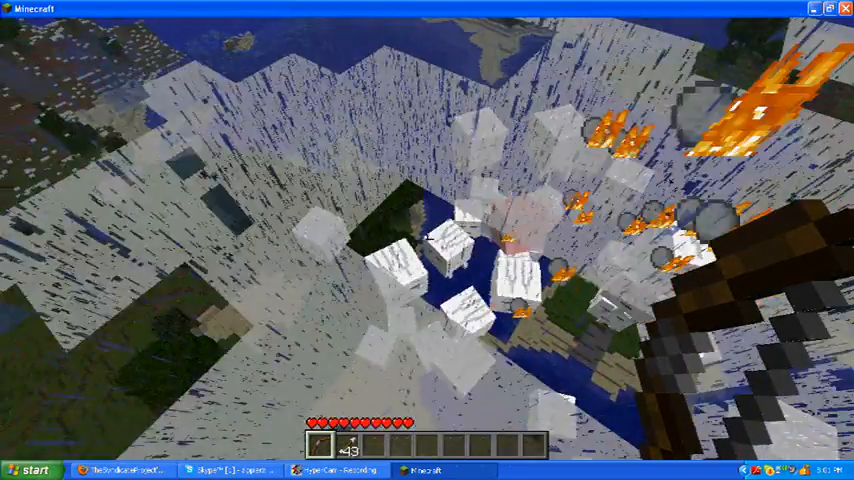
{"action": "key", "text": "Escape"}
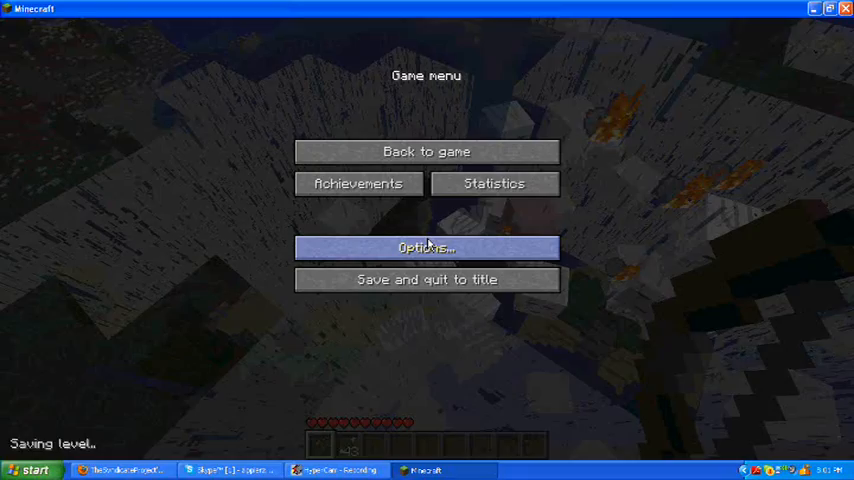
{"action": "left_click", "coordinate": [426, 247]}
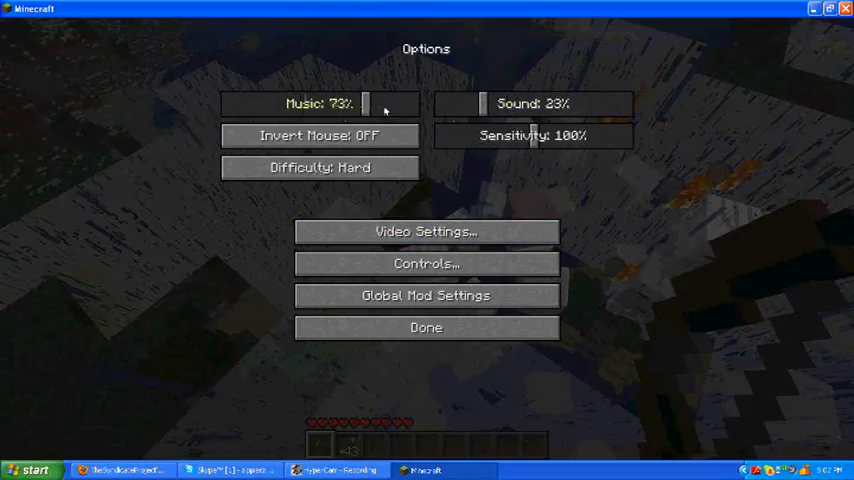
{"action": "left_click", "coordinate": [425, 327]}
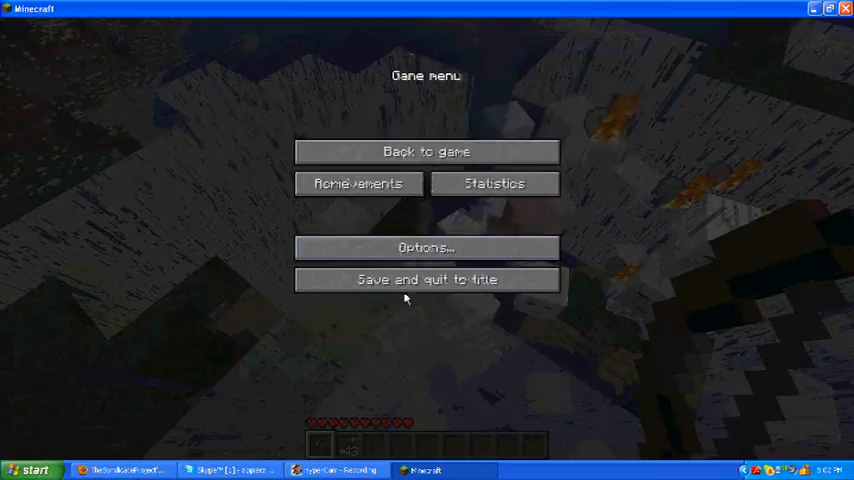
{"action": "left_click", "coordinate": [421, 151]}
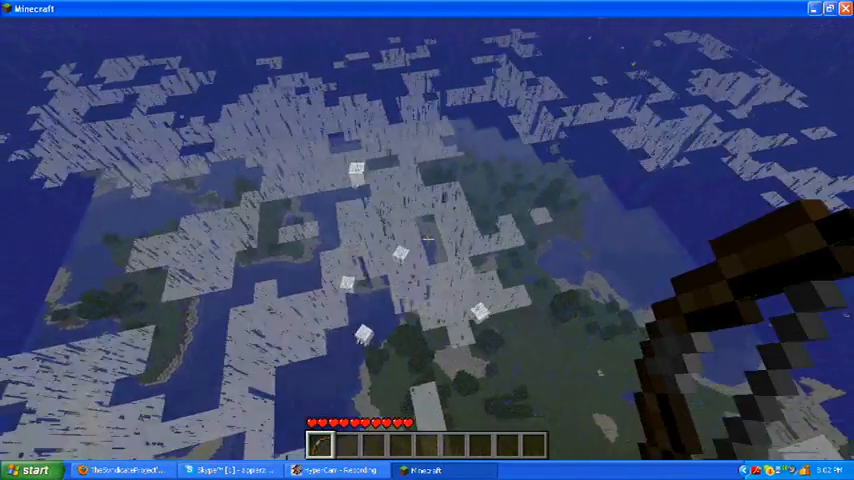
Pause the game, save and quit, and close the Minecraft window.
{"action": "key", "text": "e"}
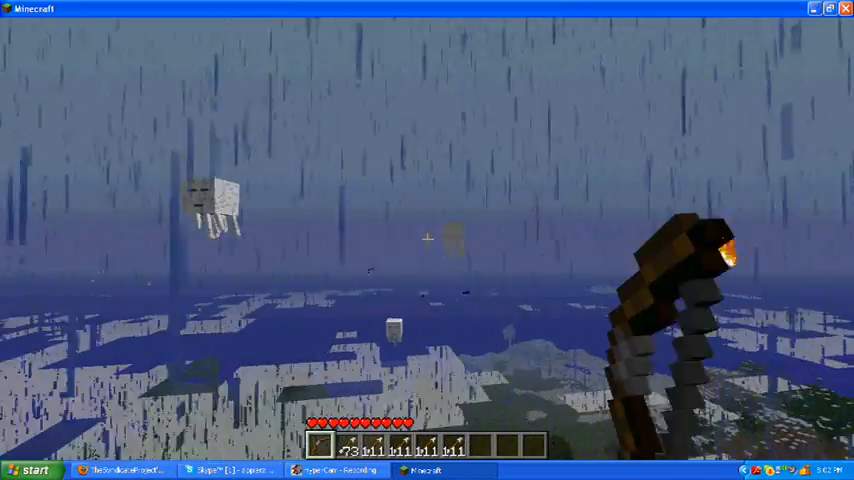
{"action": "key", "text": "Escape"}
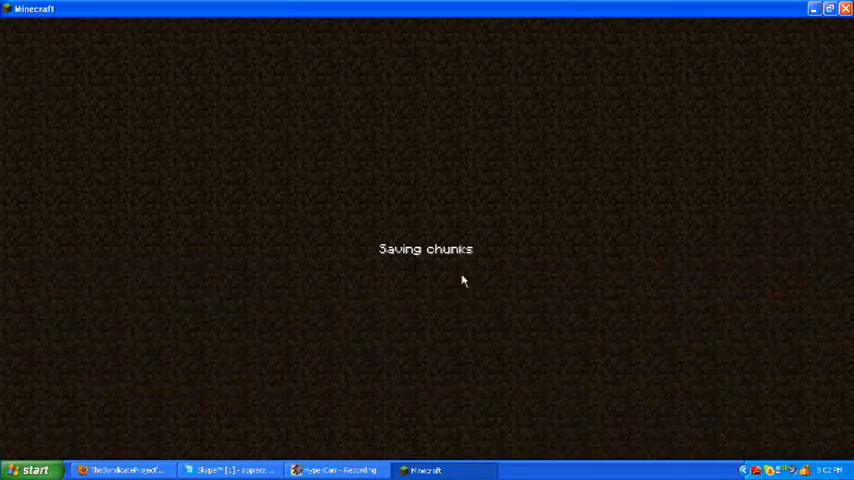
{"action": "left_click", "coordinate": [845, 10]}
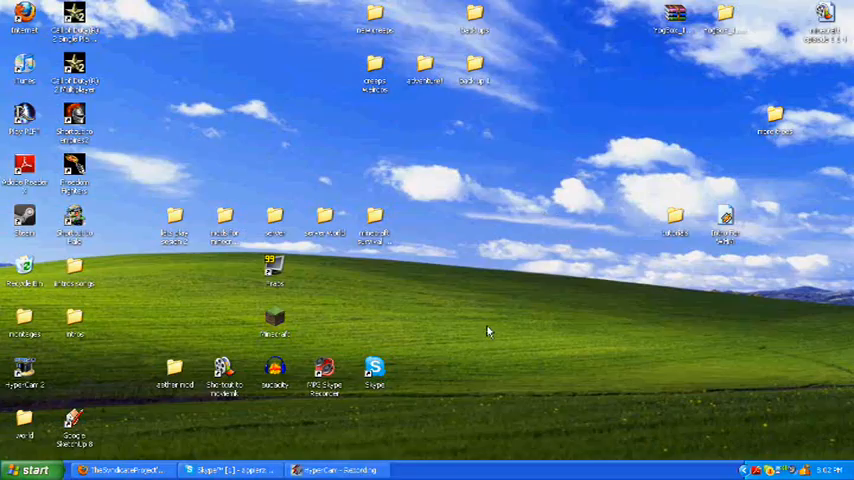
{"action": "mouse_move", "coordinate": [468, 436]}
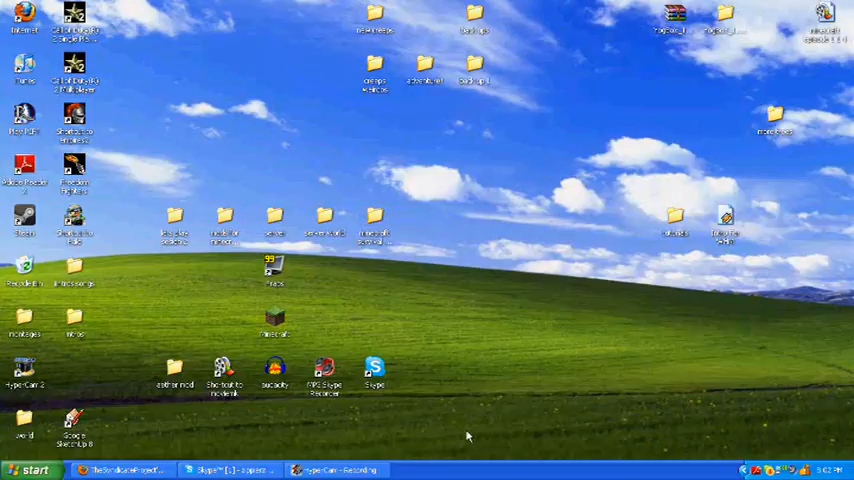